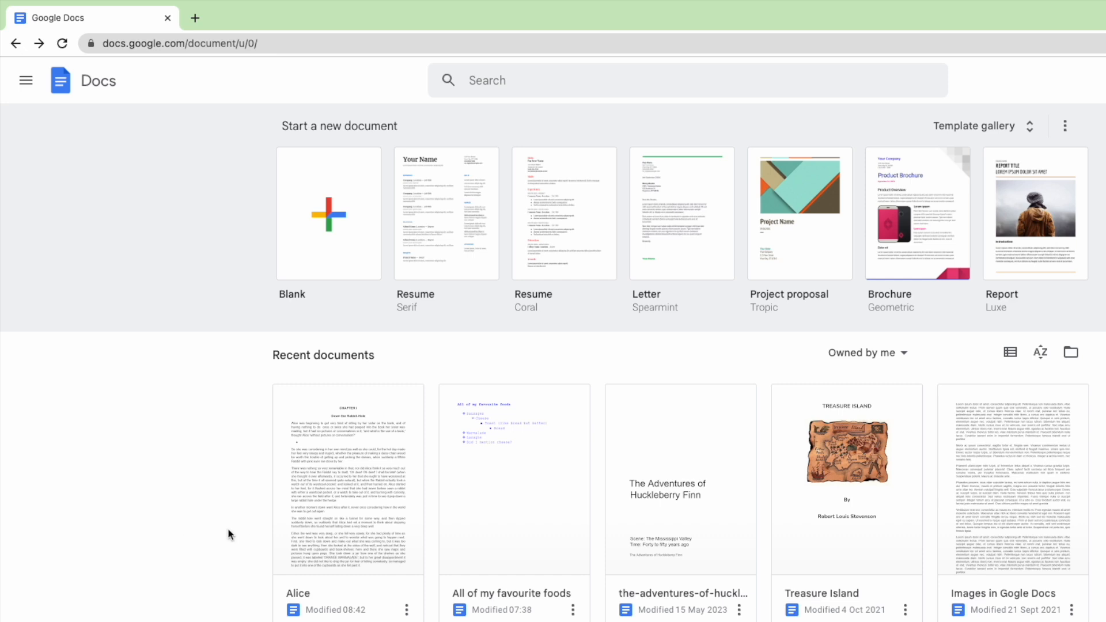
mouse_move(331, 530)
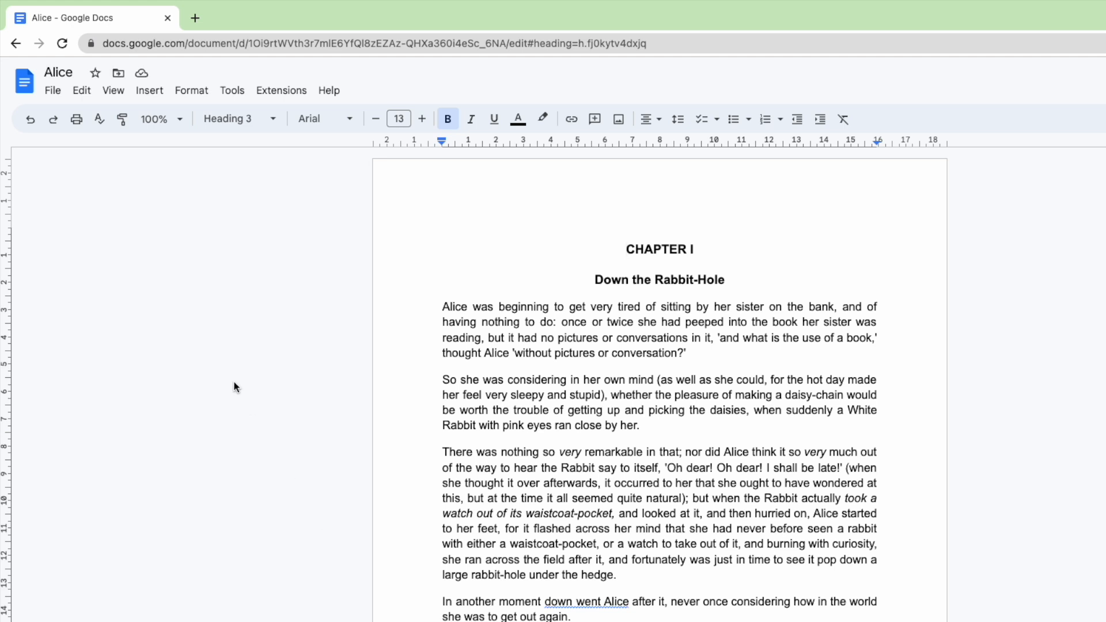
mouse_move(146, 106)
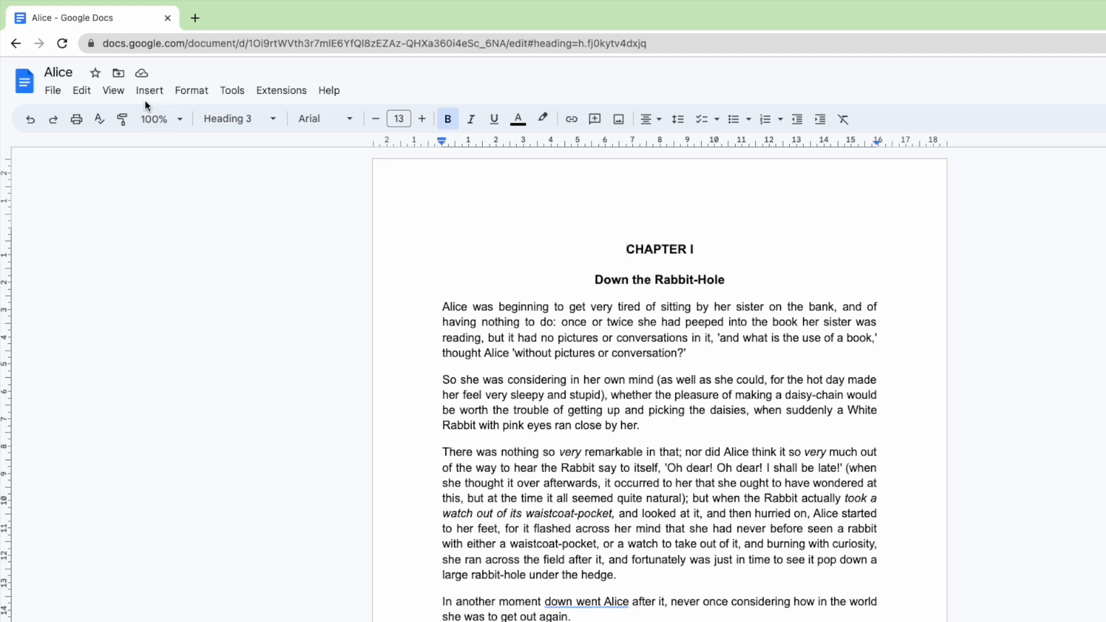
Step: Open the Format menu to reach the Headers and footers options
left_click(623, 248)
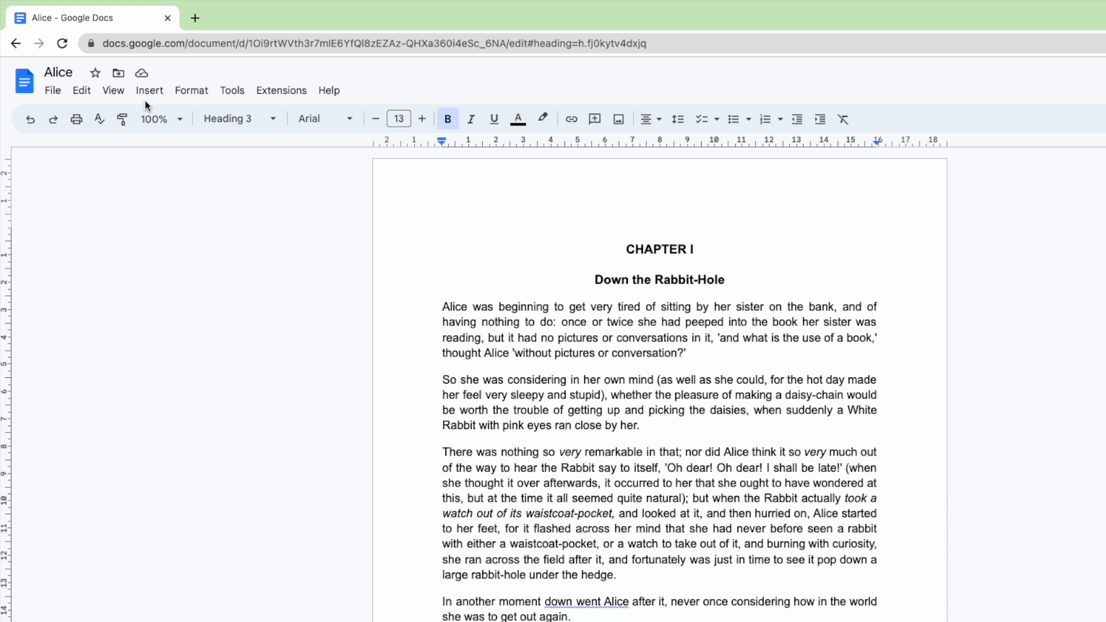
mouse_move(191, 90)
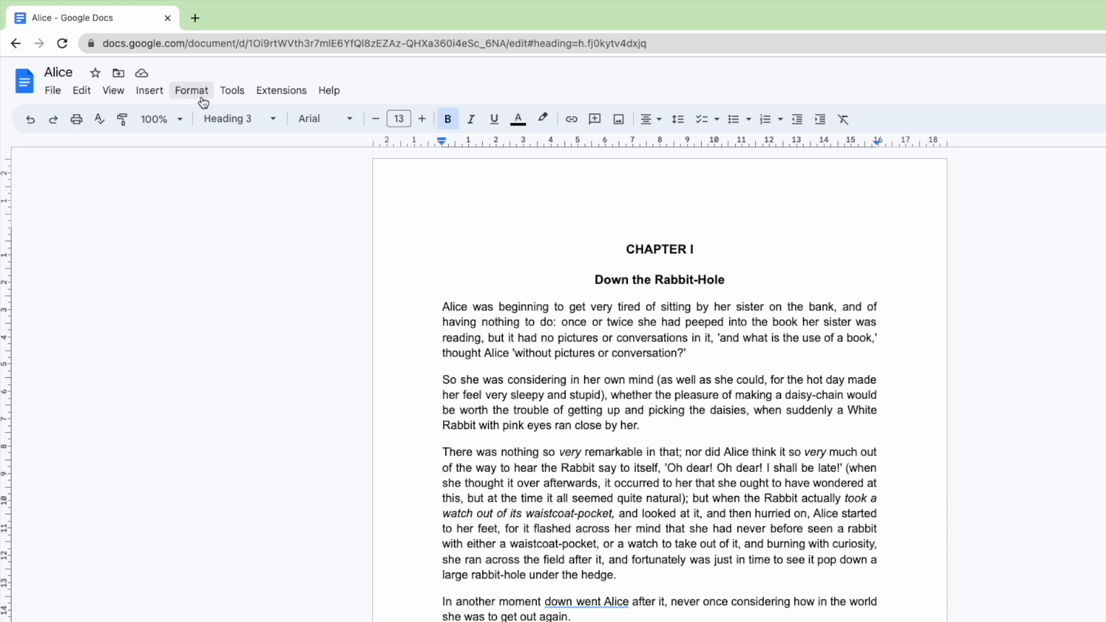
left_click(191, 90)
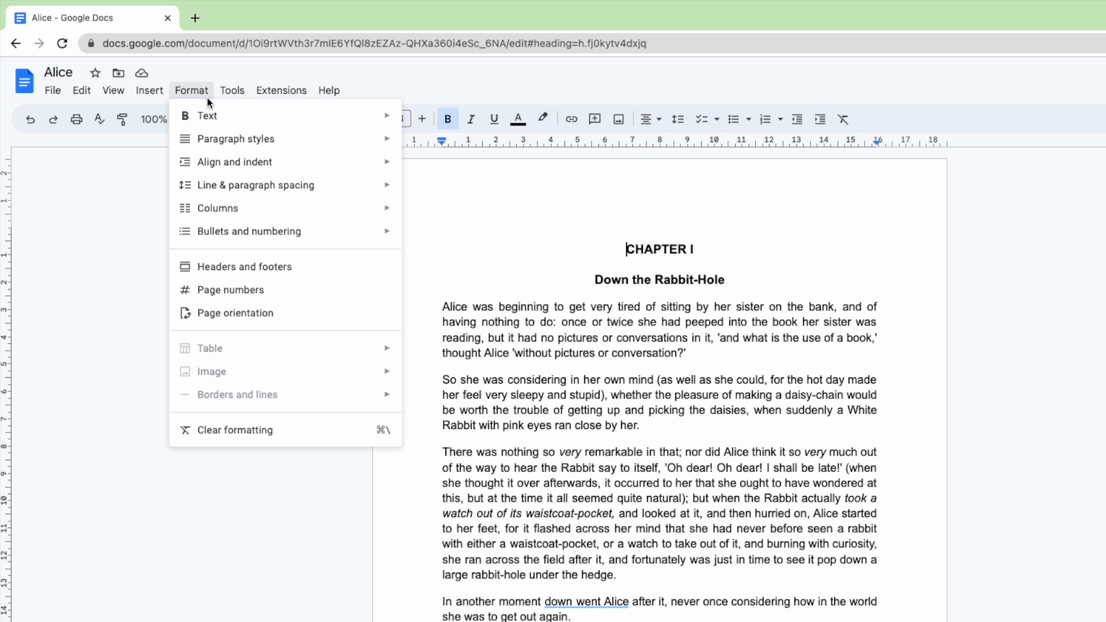
mouse_move(235, 138)
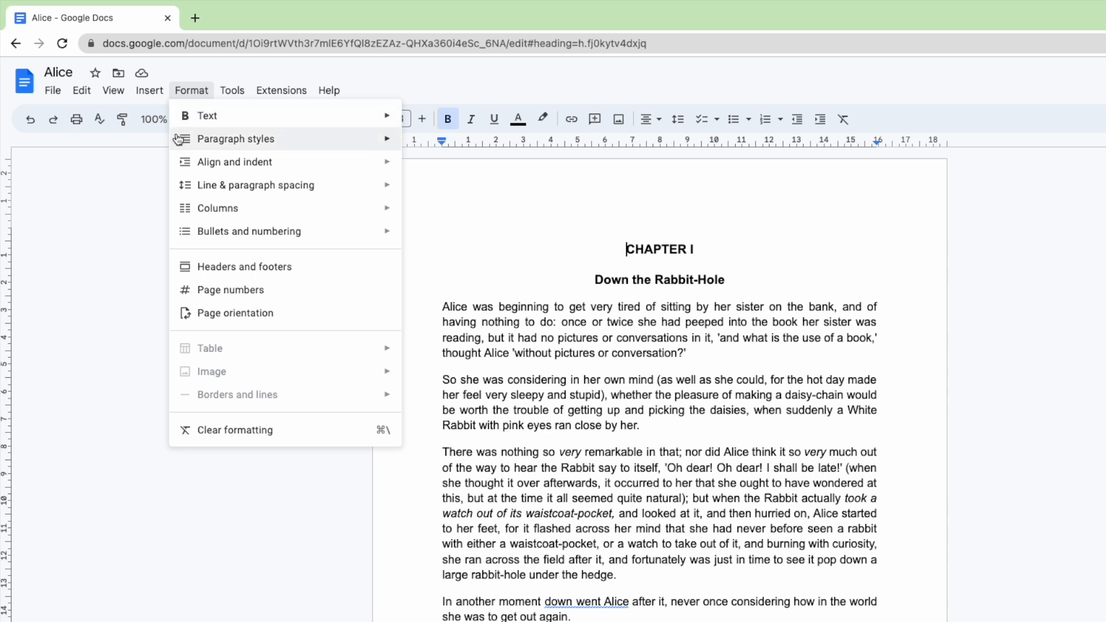
mouse_move(246, 266)
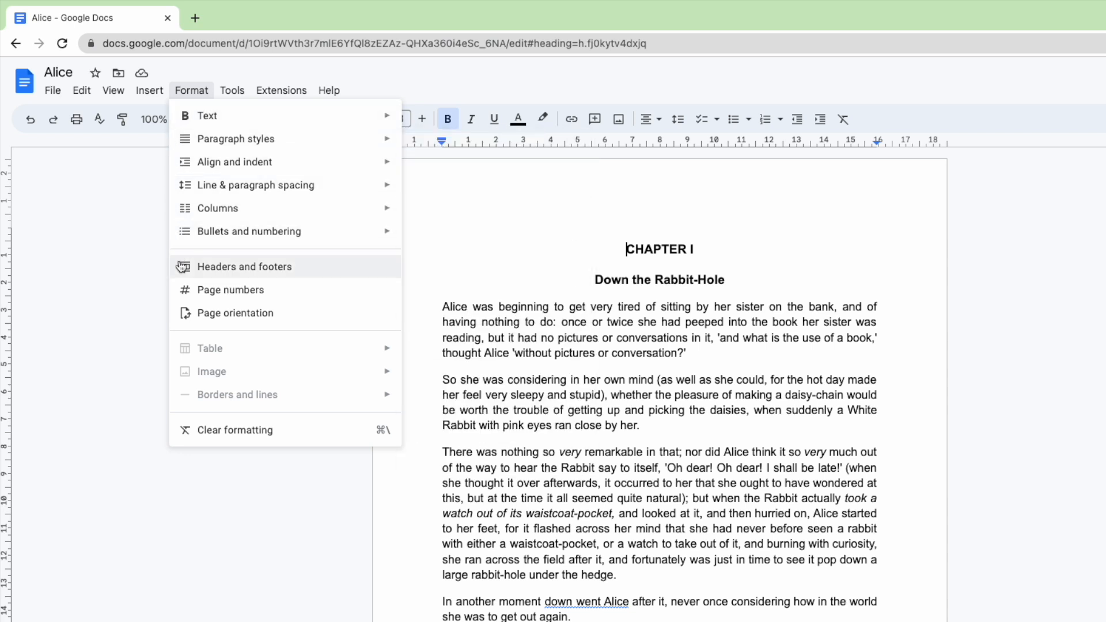
mouse_move(182, 268)
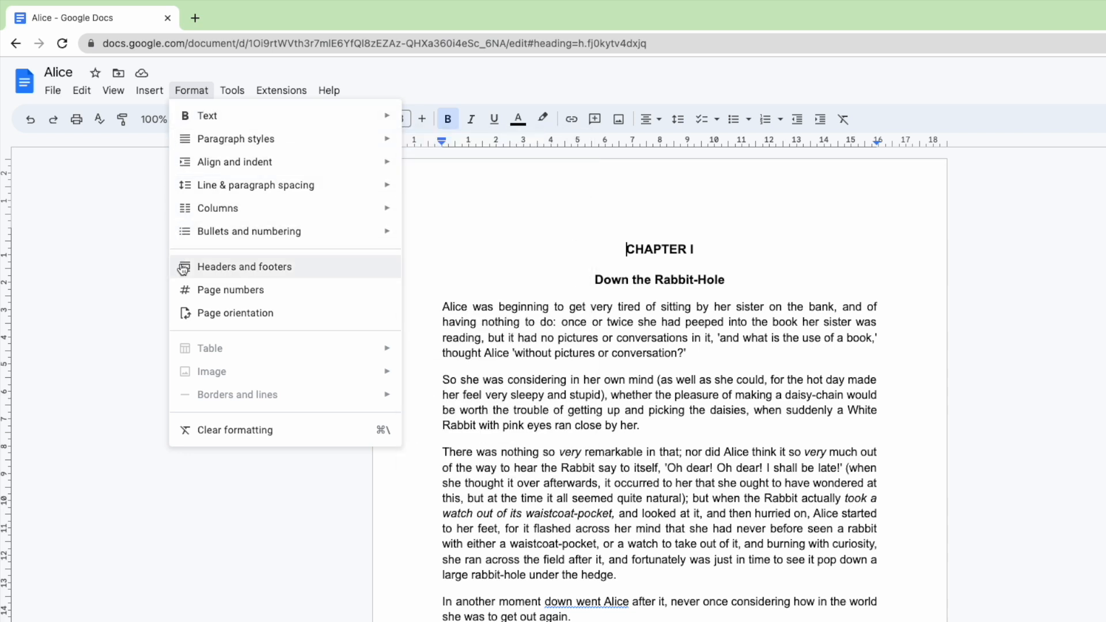
Step: Enter a 2 cm header margin in the Headers and footers settings
left_click(245, 266)
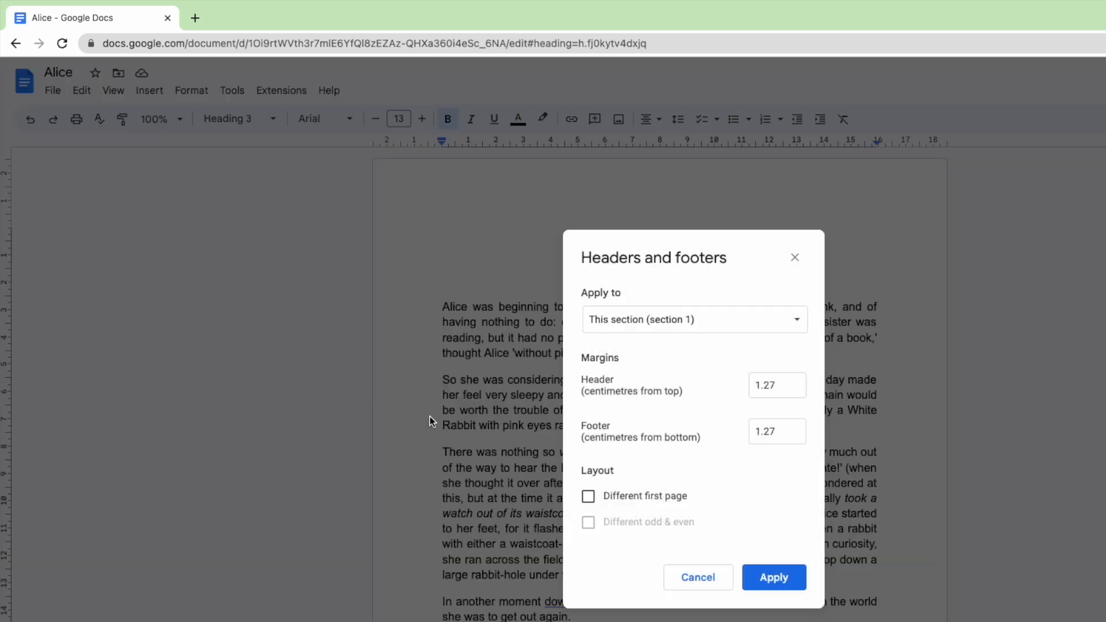
mouse_move(795, 359)
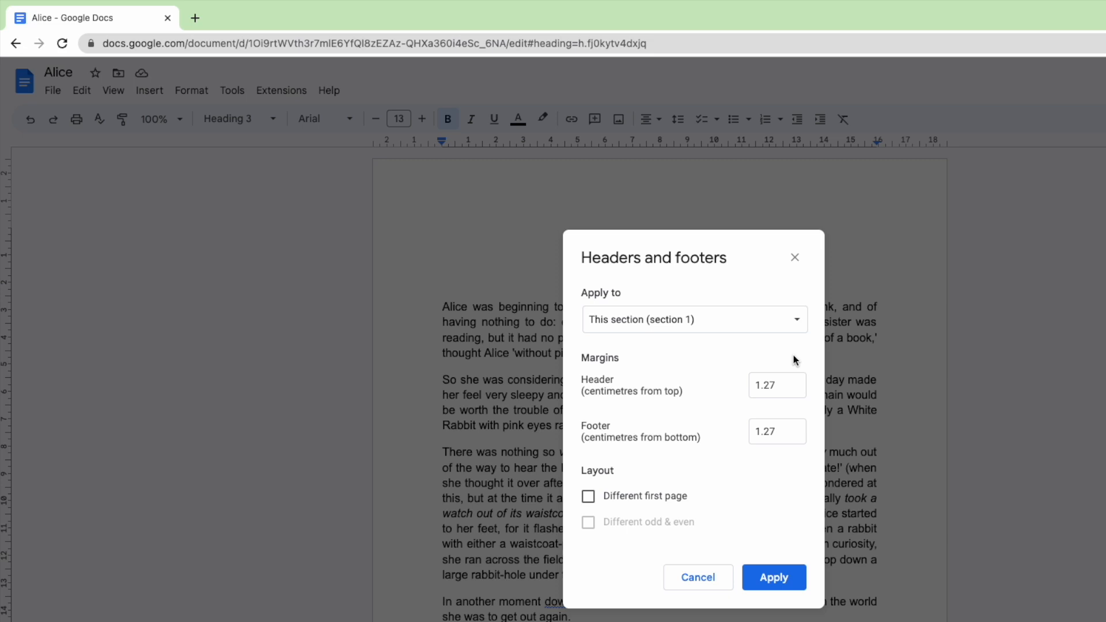
left_click(776, 386)
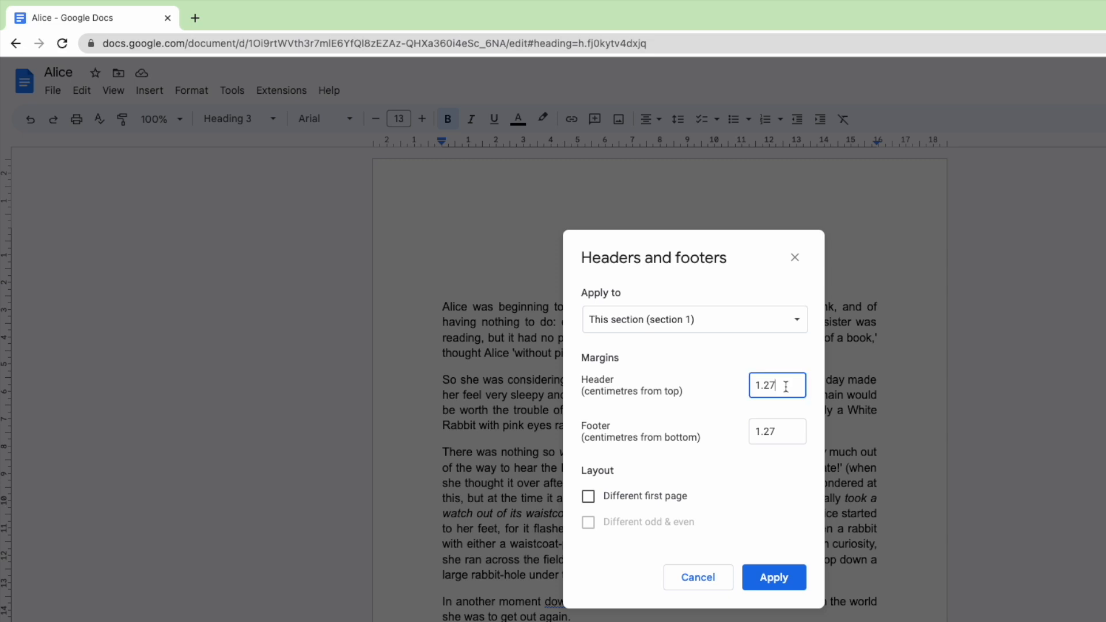
triple_click(772, 386)
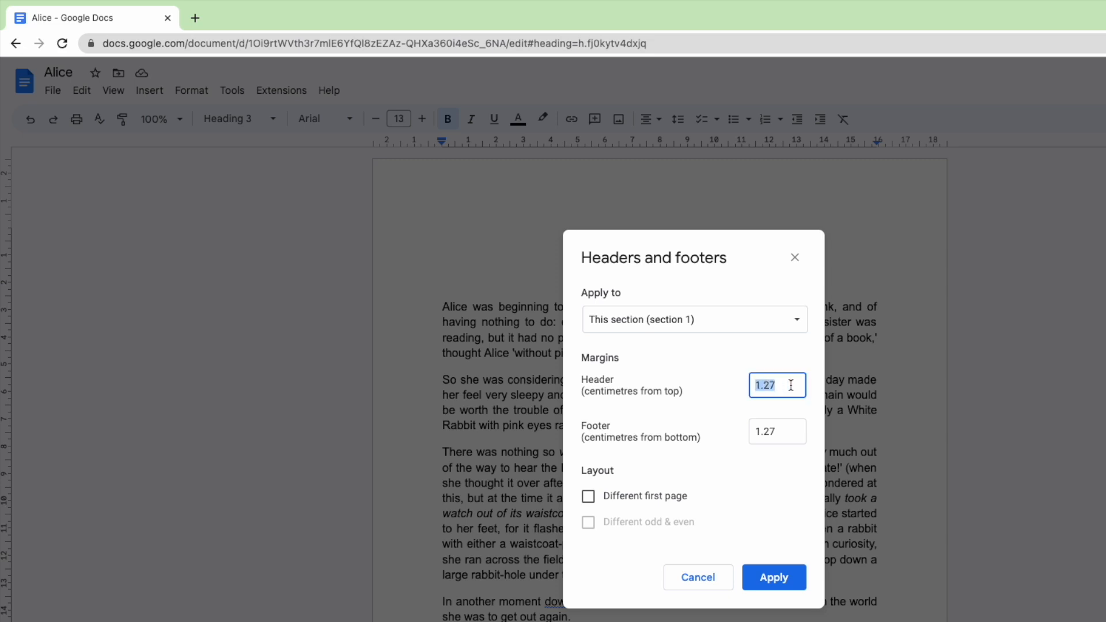
type("2")
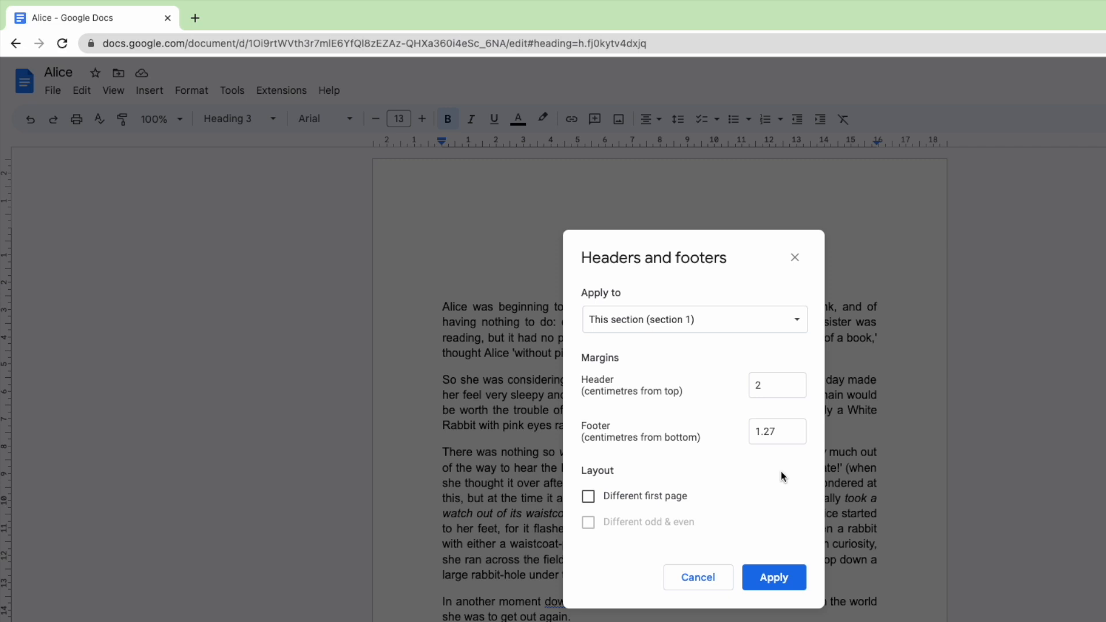
mouse_move(728, 500)
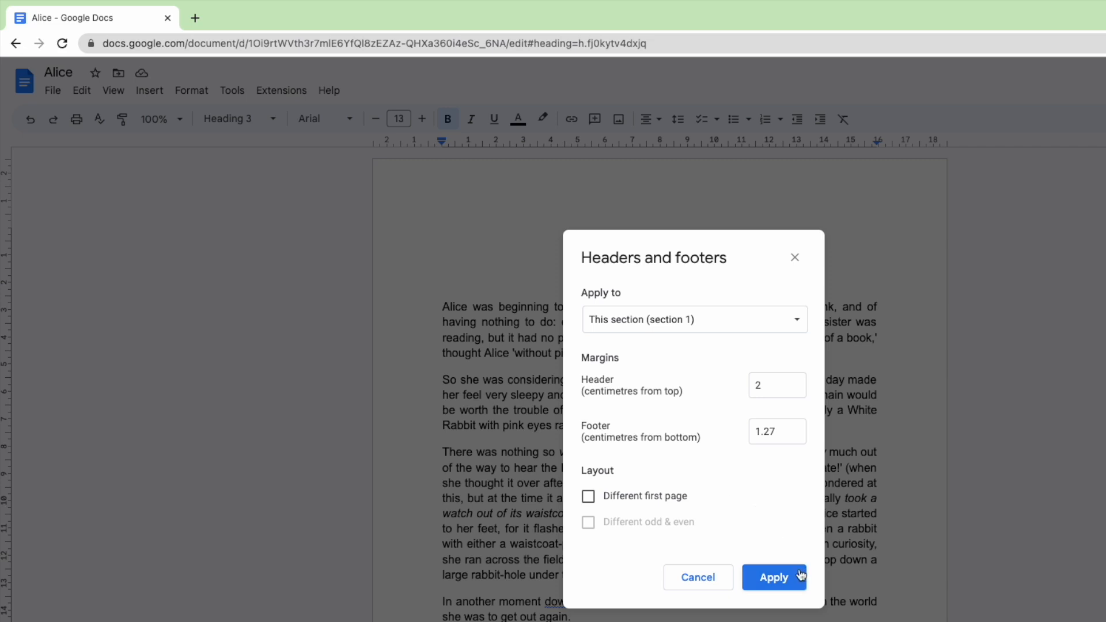
Step: Apply the 2 cm margin and type 'Alice in Wonderland' into the page header
left_click(773, 577)
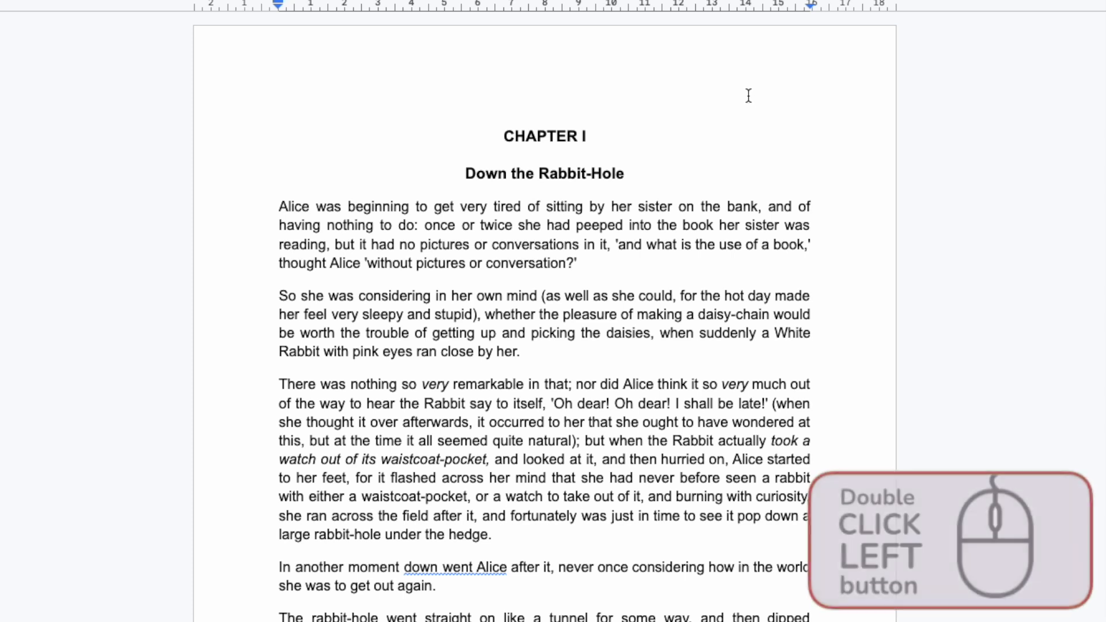
double_click(748, 95)
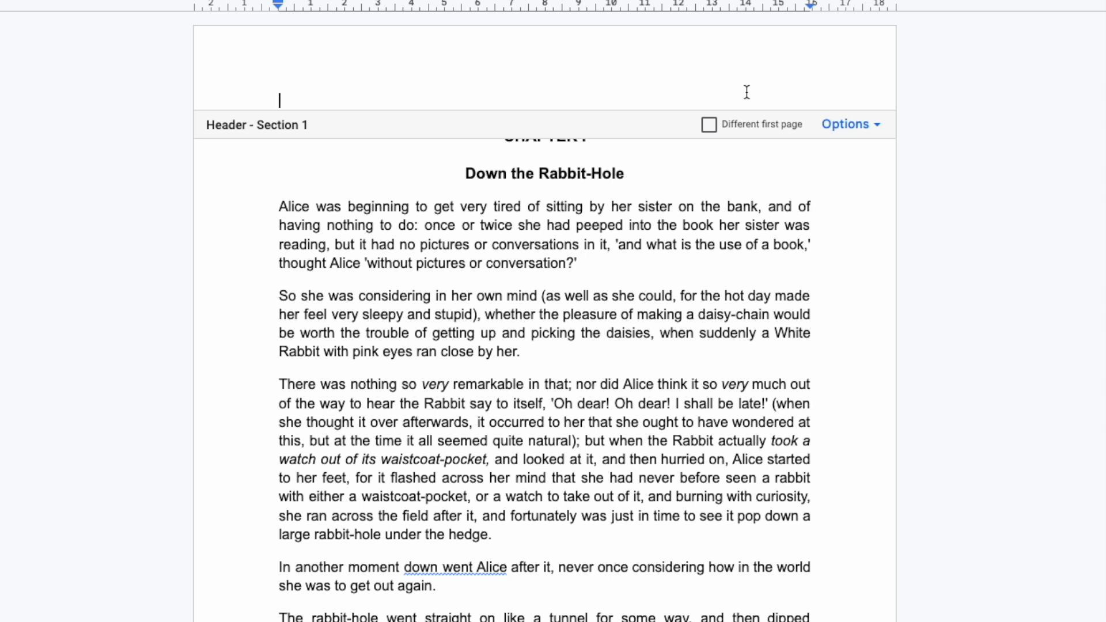
type("Alice in Wonderland")
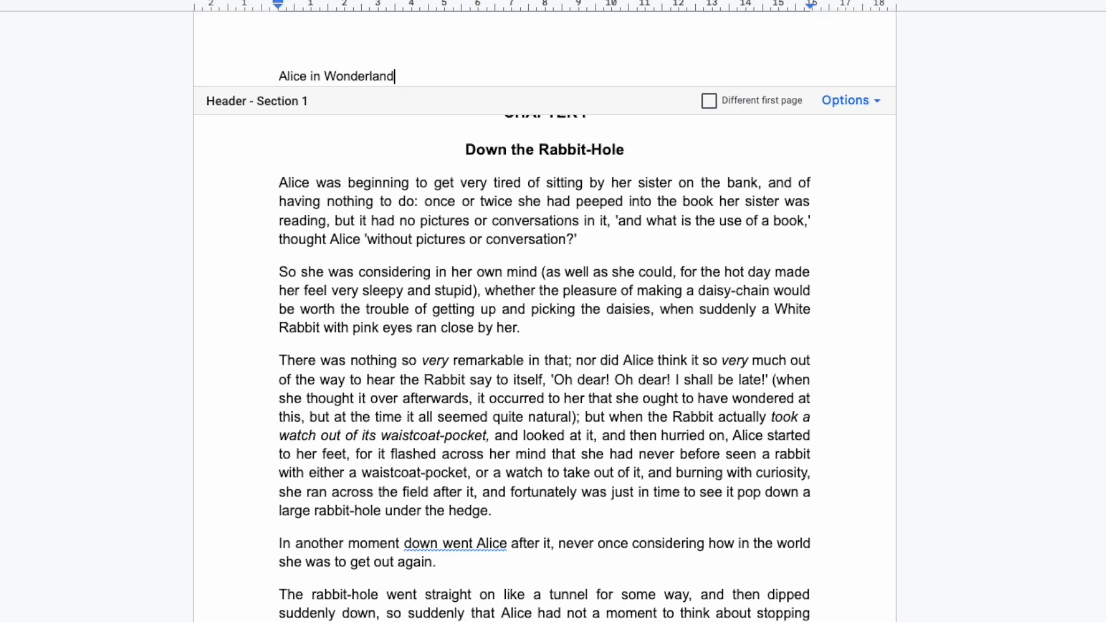
scroll("down", 3)
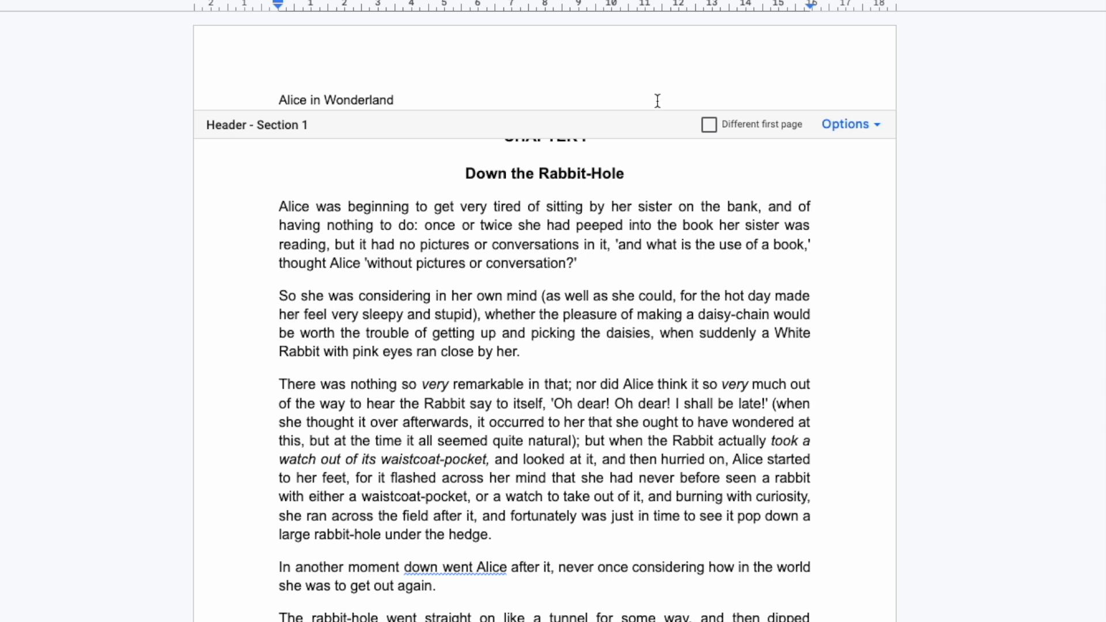
Step: Open Page numbers from header Options, keeping Header, Show on first page and Start at 1
left_click(850, 125)
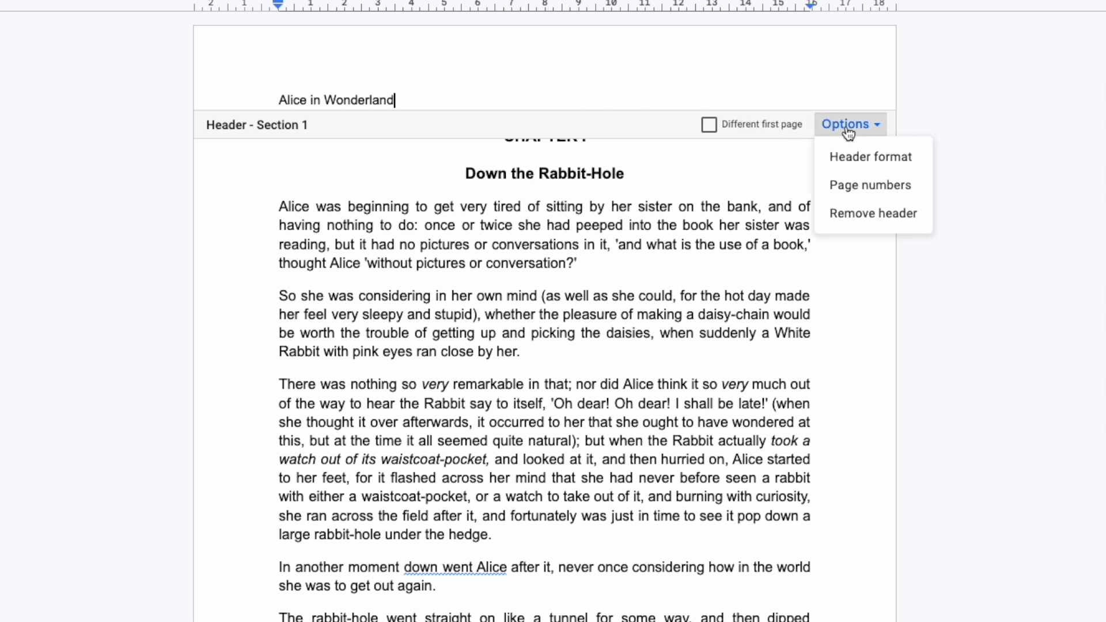
left_click(870, 185)
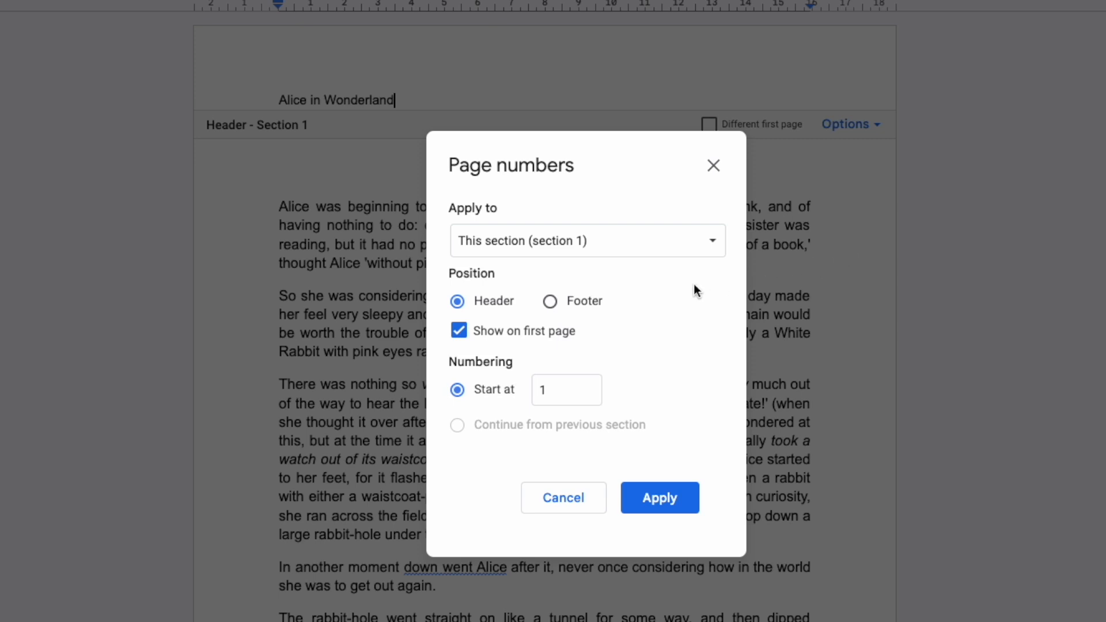
mouse_move(633, 314)
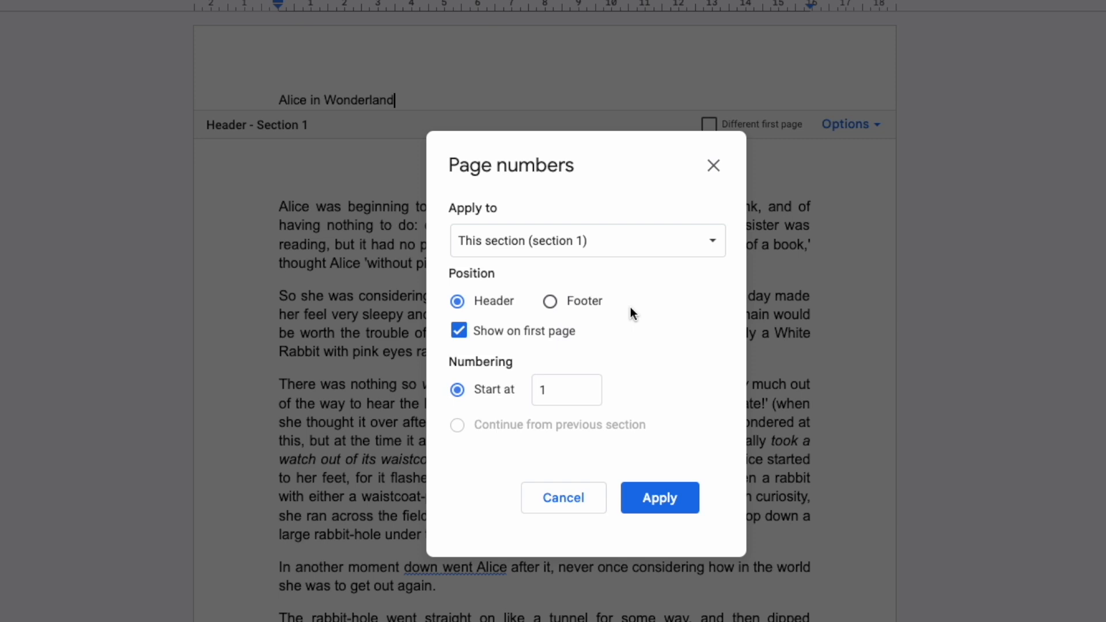
mouse_move(647, 412)
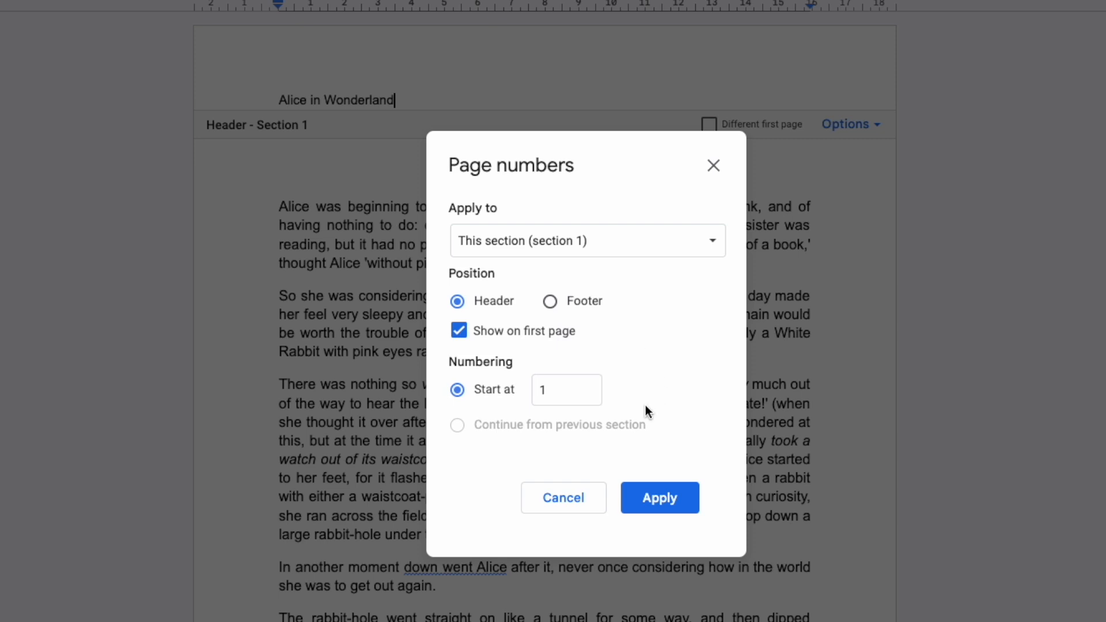
mouse_move(641, 415)
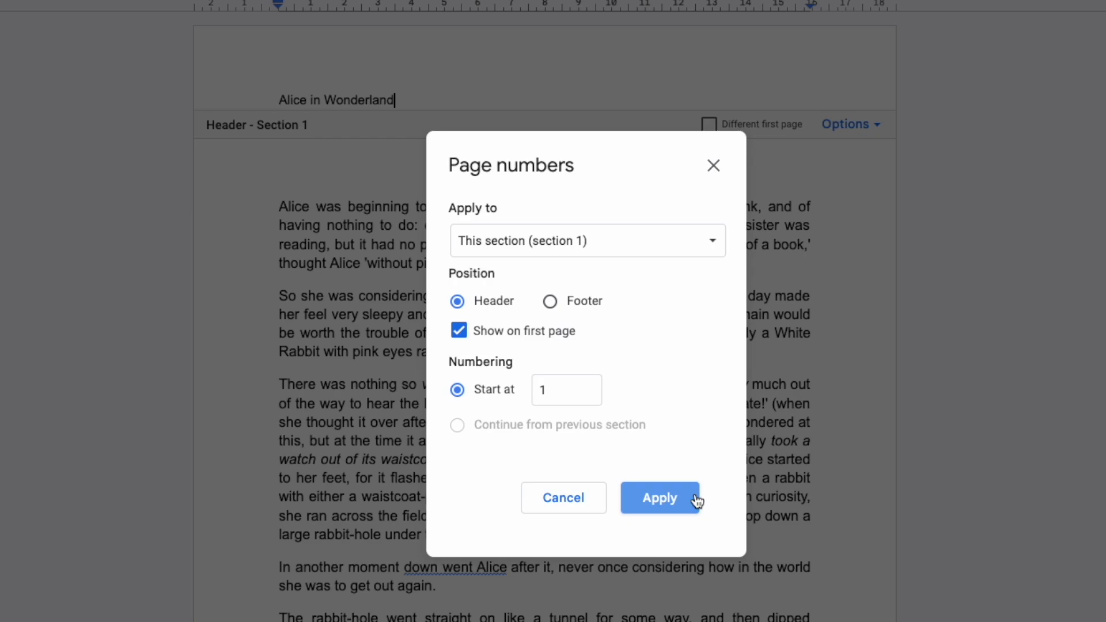
Step: Insert header page numbers, tab them to the right, and check the page 3 header
left_click(660, 497)
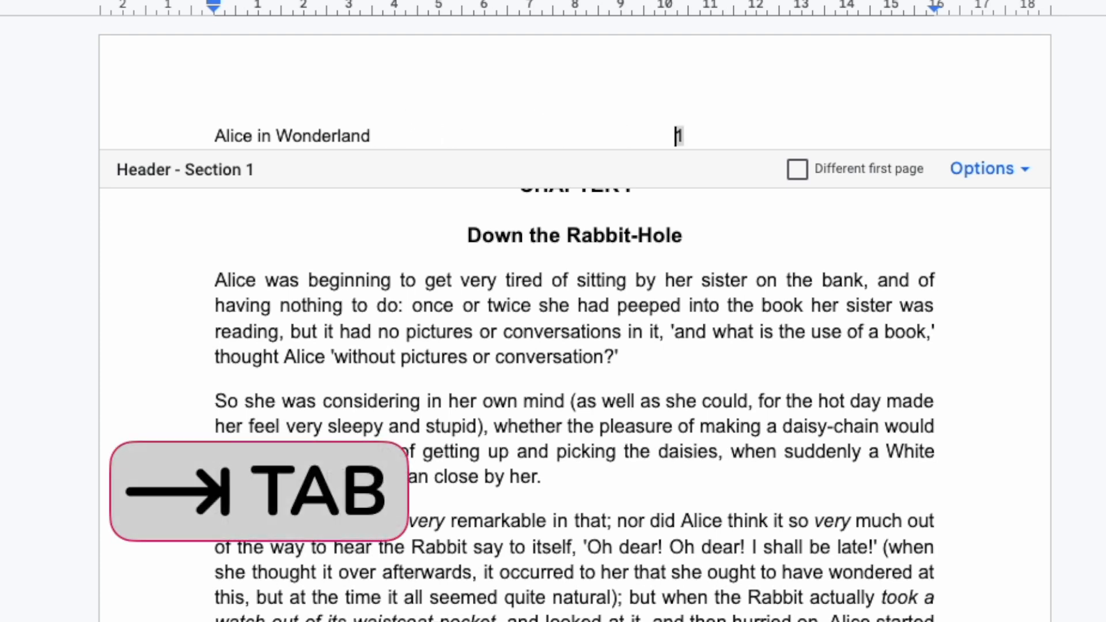
key("tab")
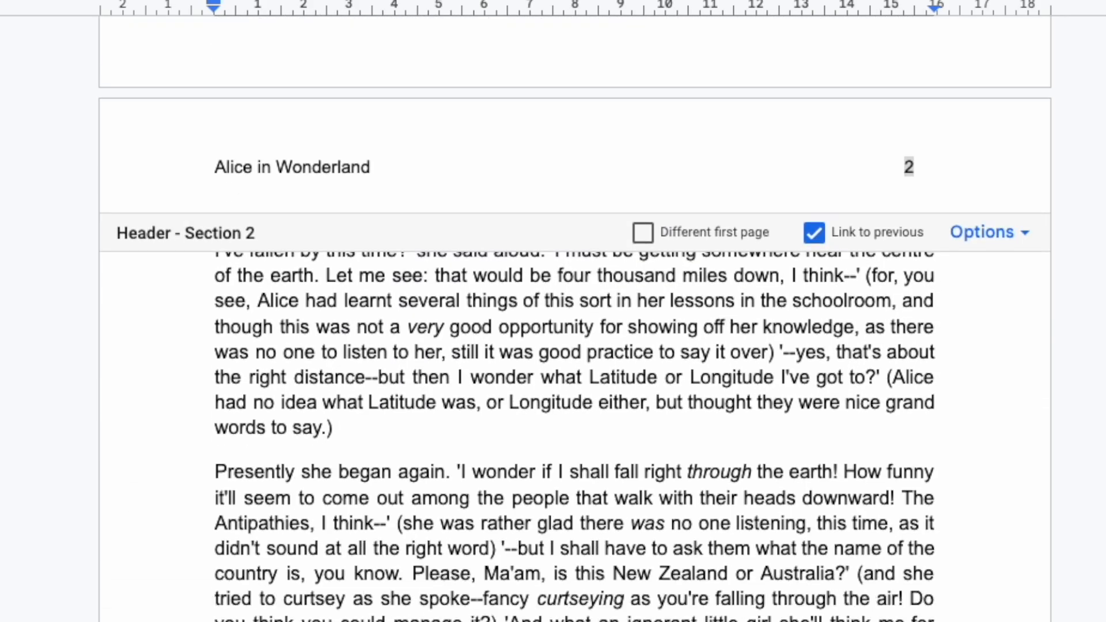
scroll("down", 3)
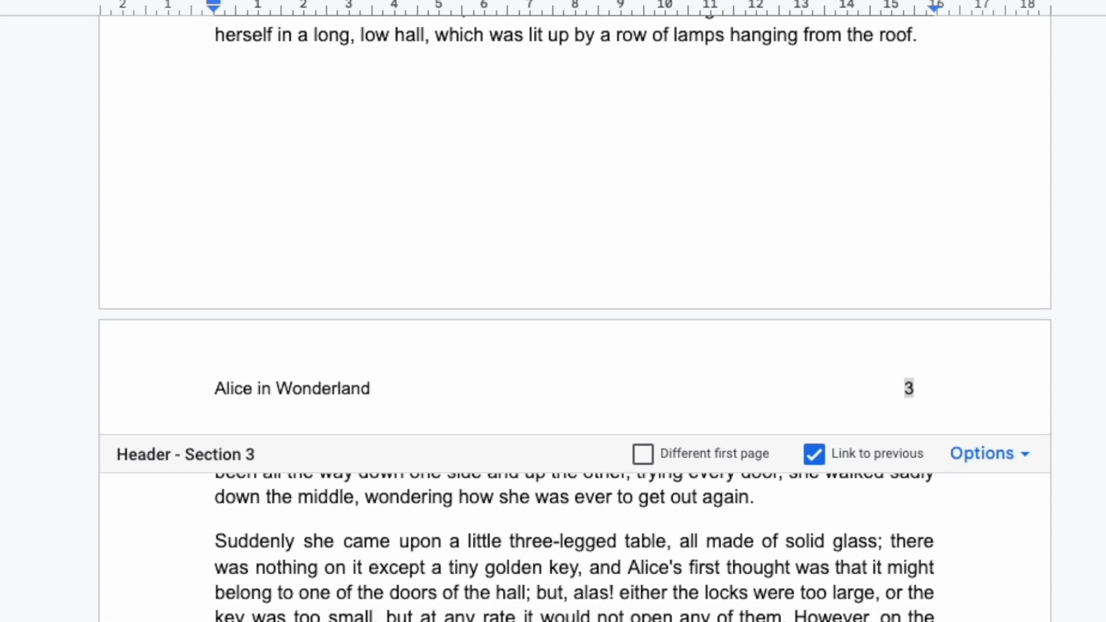
left_click(720, 387)
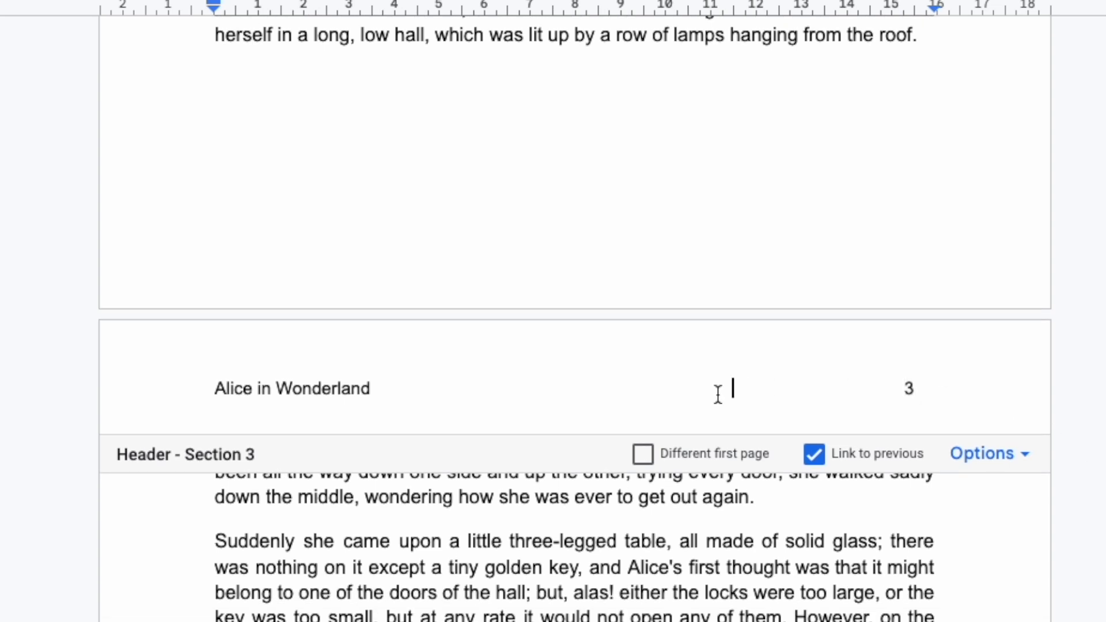